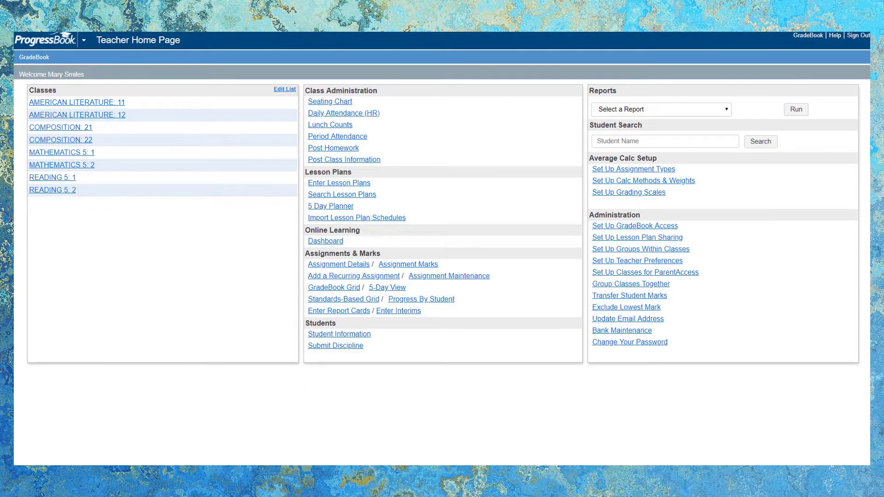
- Show the American Literature 11 seating chart with student photos around the teacher's desk
click(77, 103)
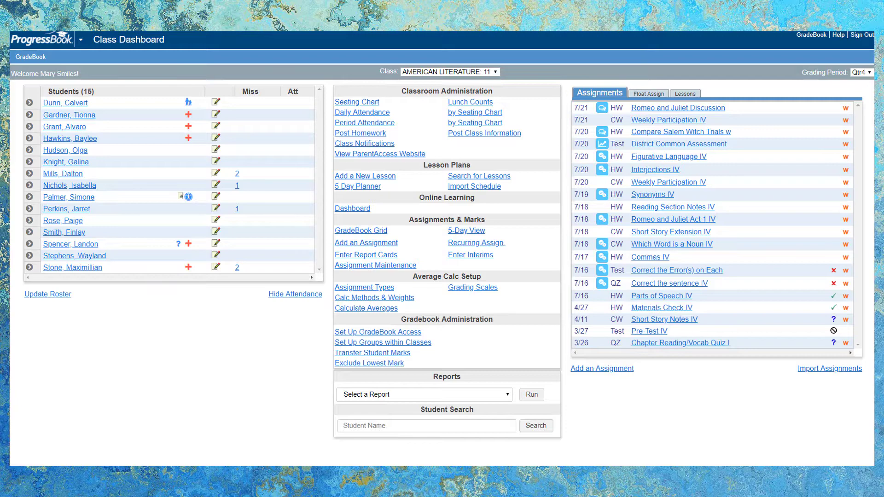
click(356, 102)
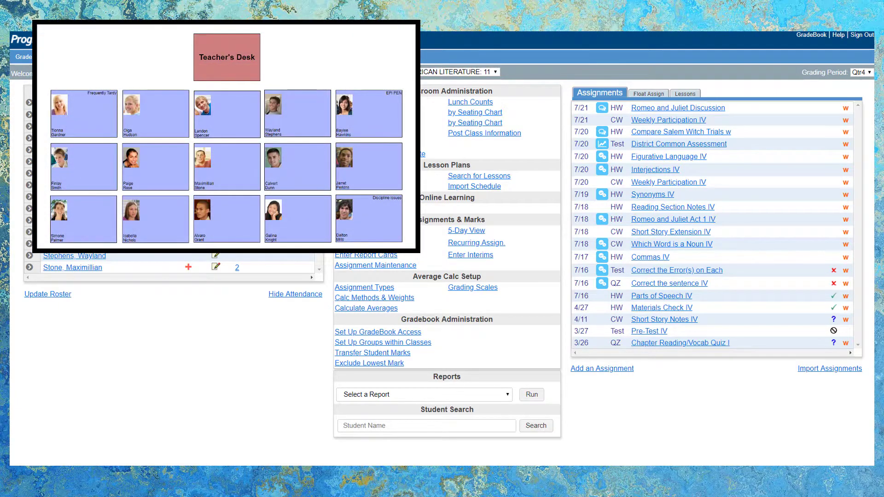